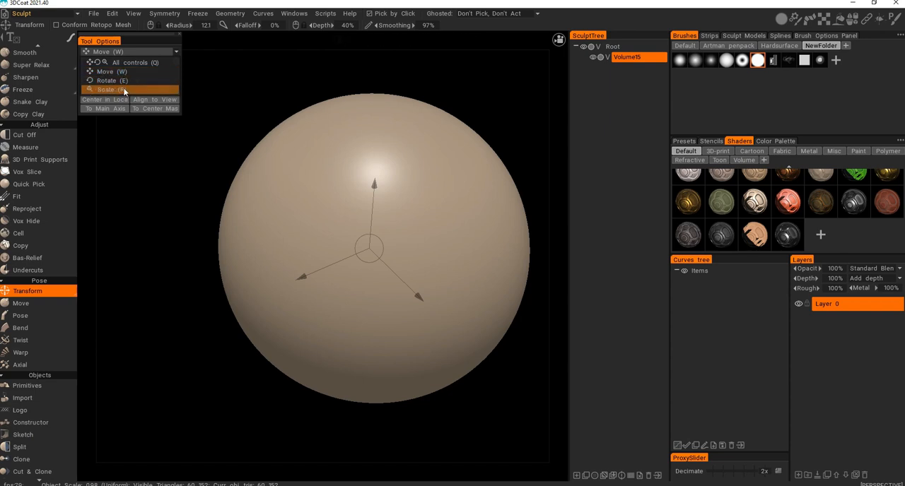
Switch the Transform tool mode to All controls (Q) for a combined move/rotate/scale gizmo
{"action": "left_click", "coordinate": [107, 89]}
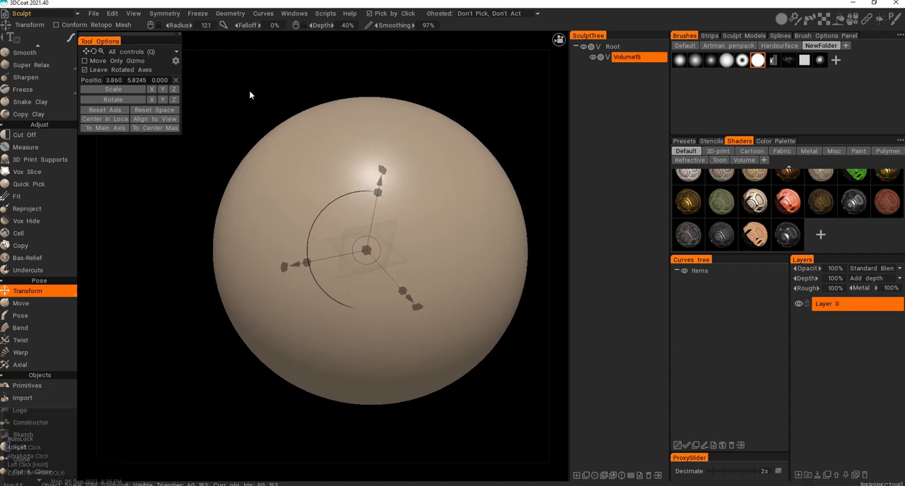
Open the Edit menu to reach the Transform without gizmo submenu
{"action": "left_click", "coordinate": [112, 13]}
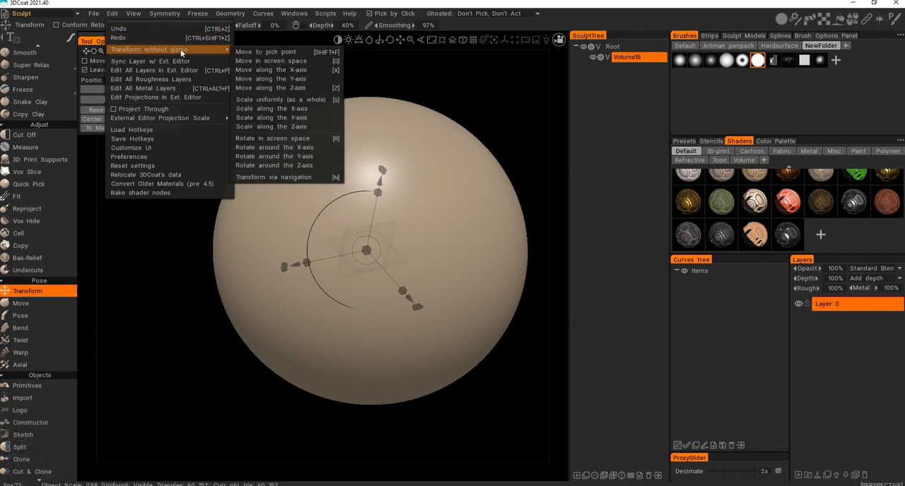
{"action": "mouse_move", "coordinate": [265, 52]}
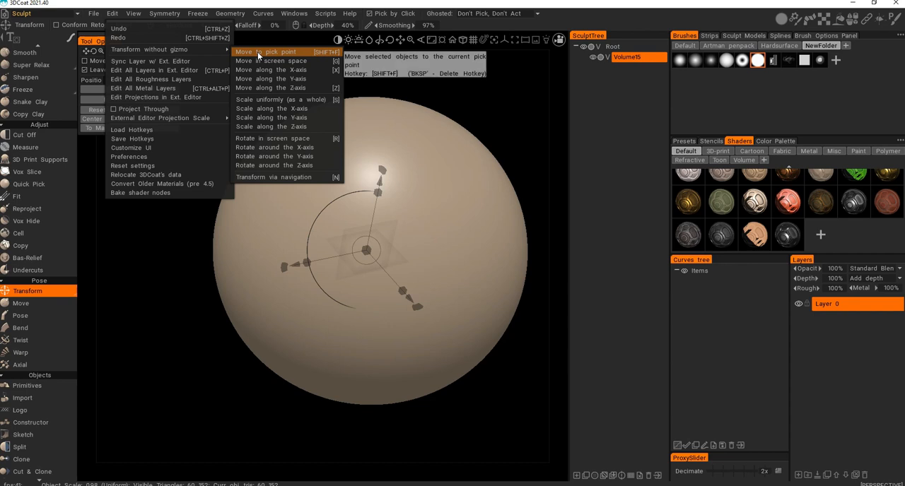
{"action": "mouse_move", "coordinate": [269, 61]}
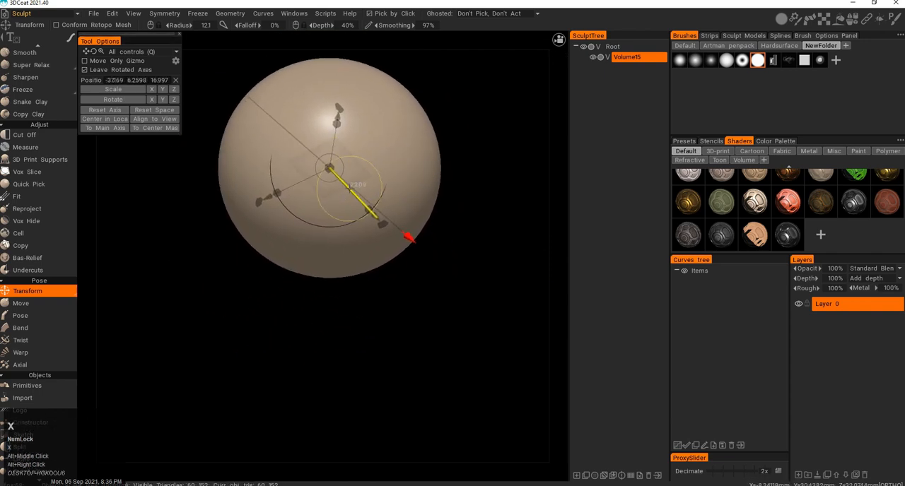
Slide the sphere along the X axis without the gizmo, then press R
{"action": "left_click_drag", "start_coordinate": [332, 174], "coordinate": [393, 198]}
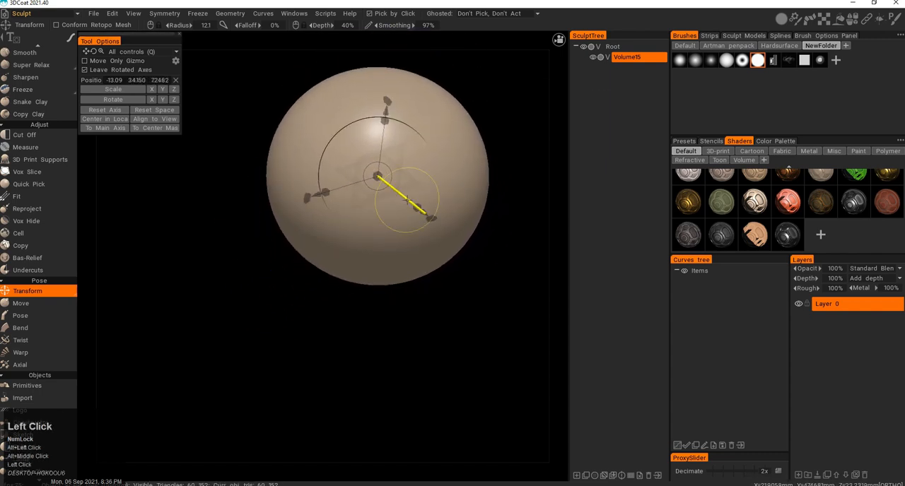
{"action": "key", "text": "r"}
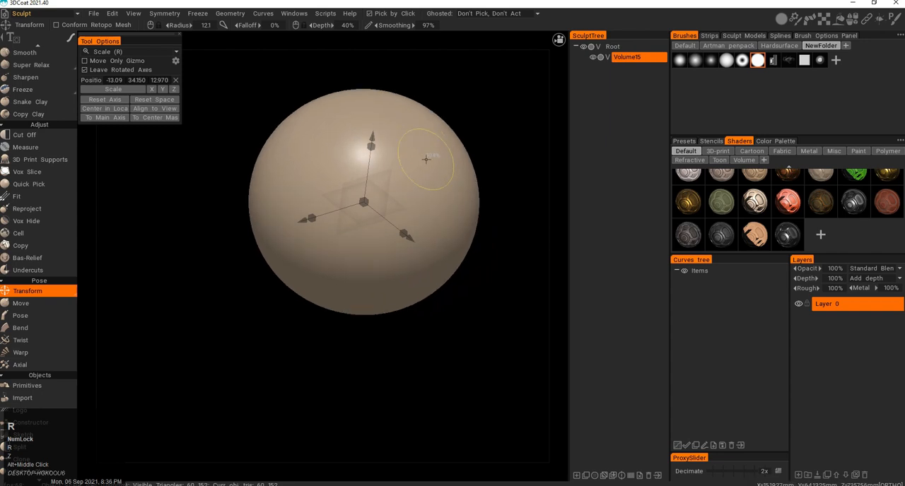
Drag in the viewport to turn the sphere roughly 120 degrees in screen space
{"action": "left_click_drag", "start_coordinate": [427, 159], "coordinate": [424, 198]}
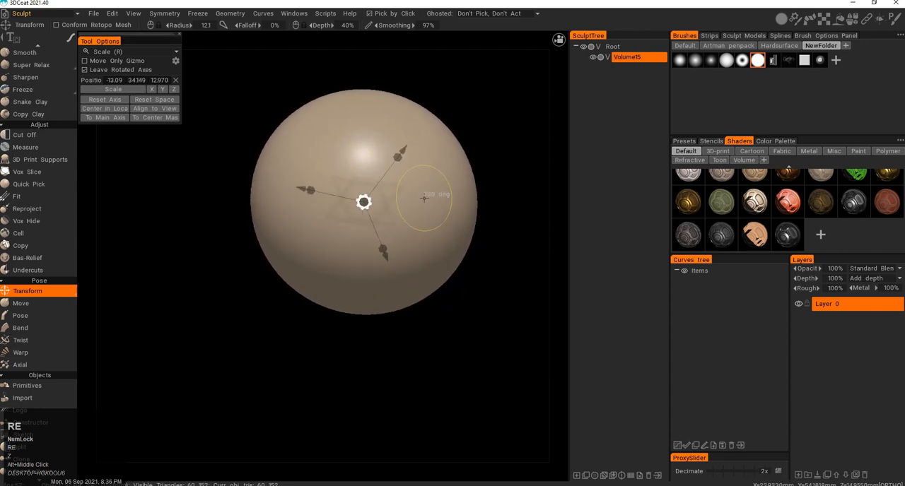